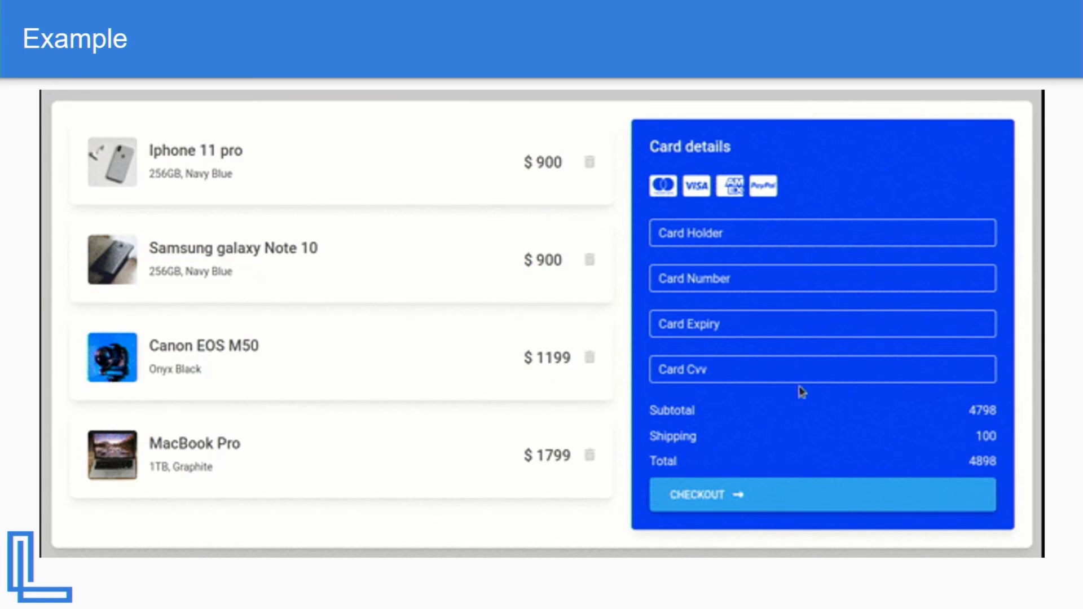
Remove the iPhone 11 pro and Samsung galaxy Note 10, leaving the cart total at 3098.
click(589, 163)
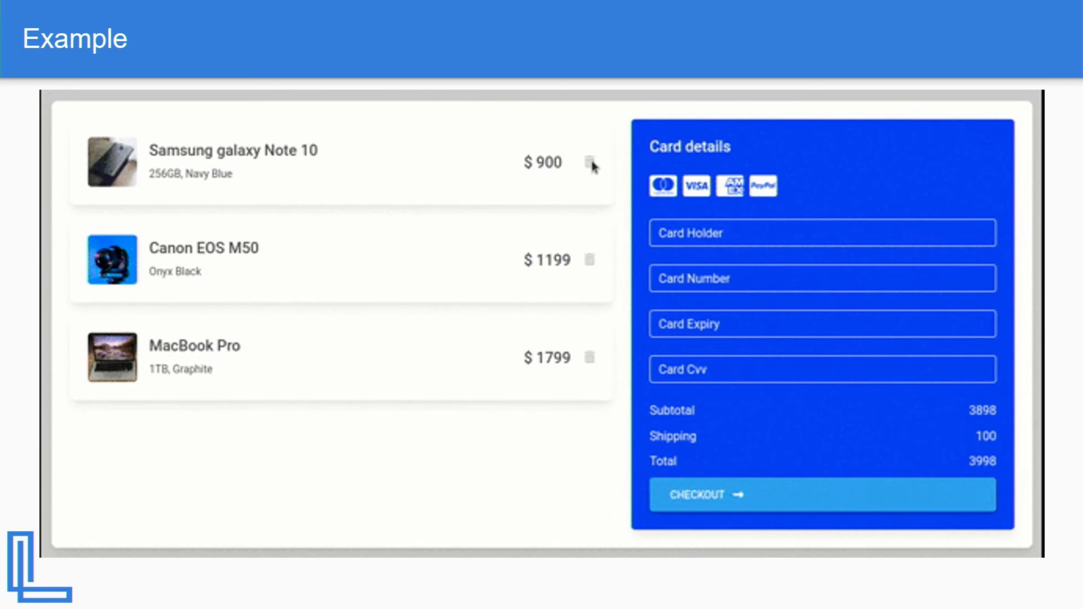
click(590, 164)
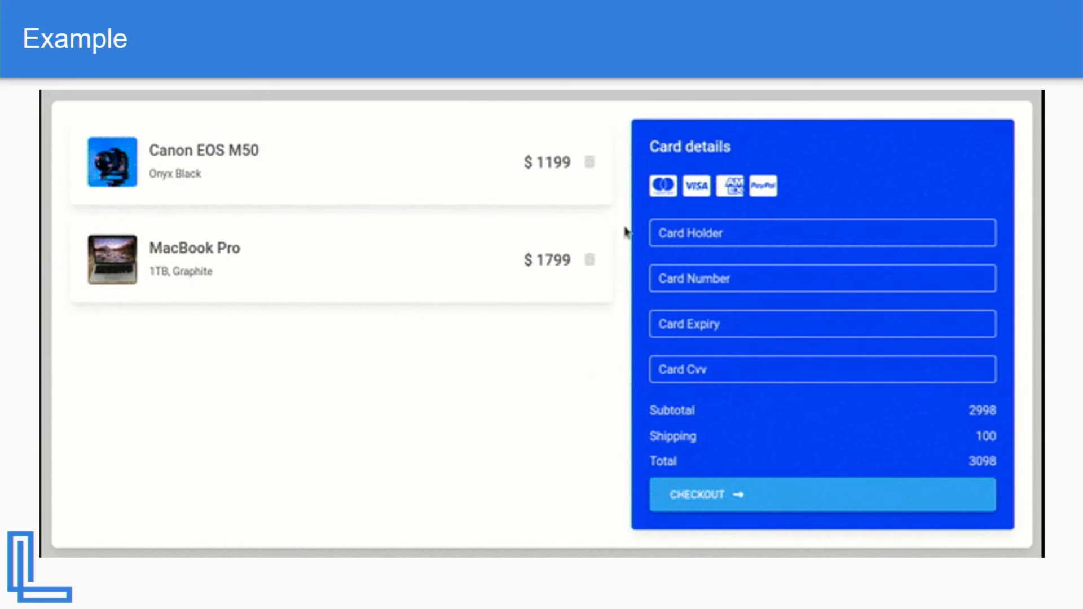
click(585, 162)
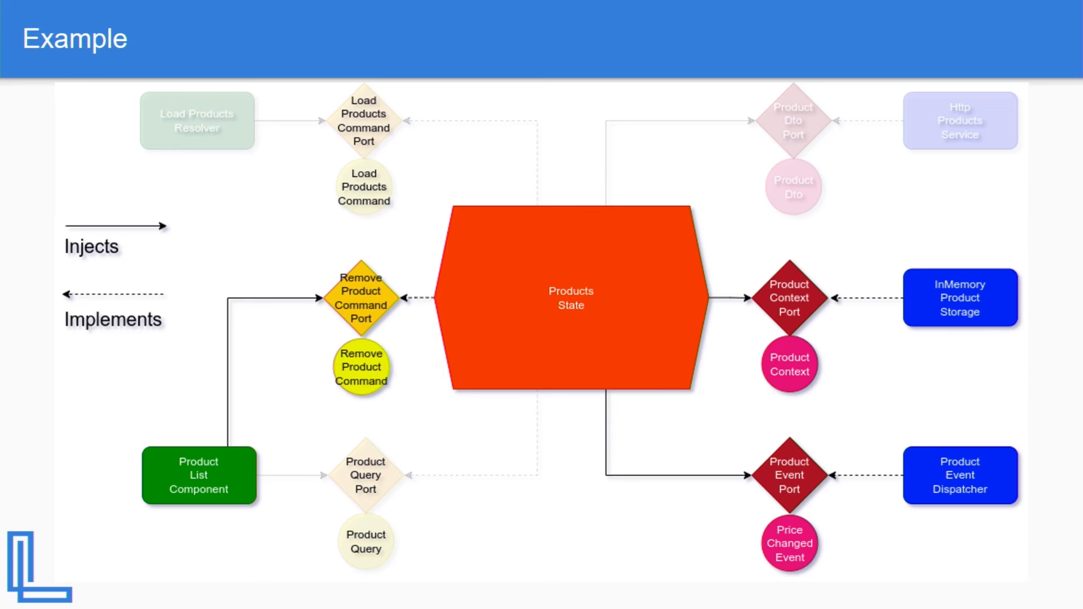
Advance from the ports diagram to the slide with the demo and GitHub links.
key(Right)
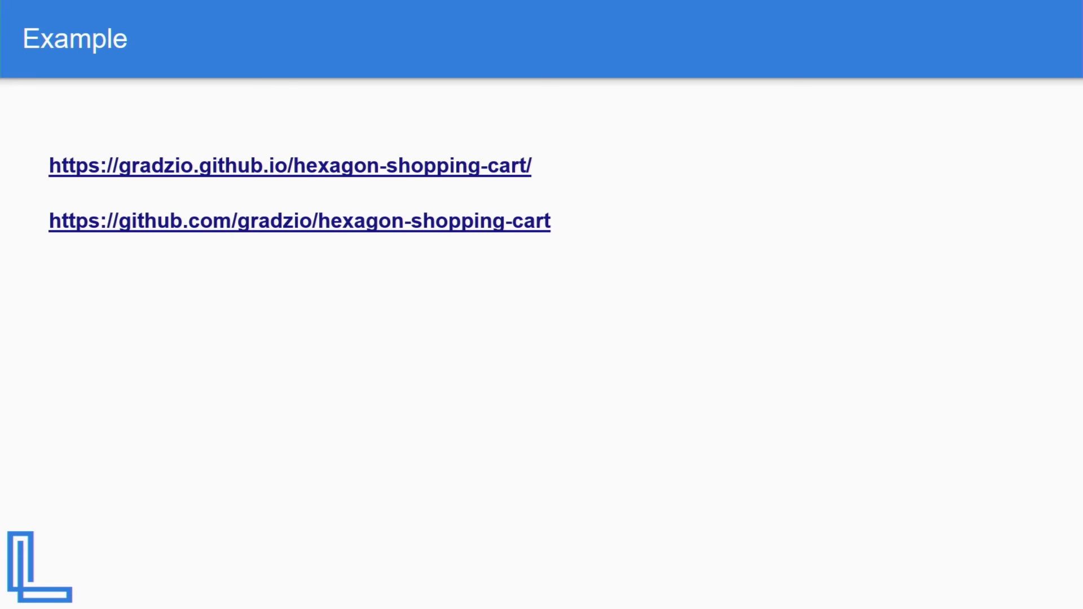